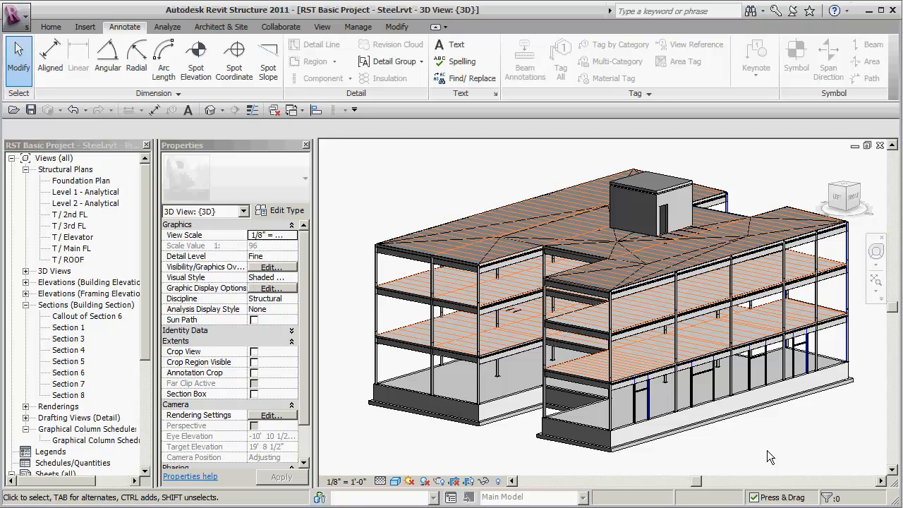
mouse_move(784, 457)
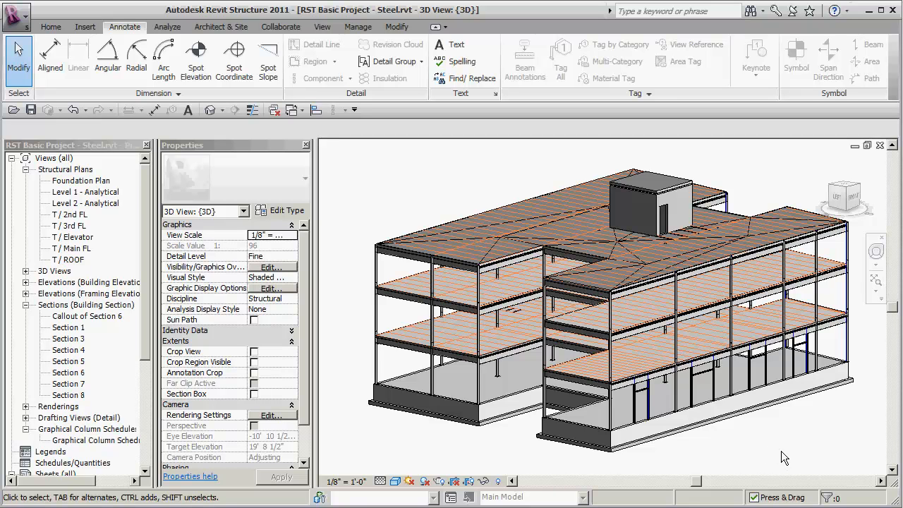
mouse_move(788, 453)
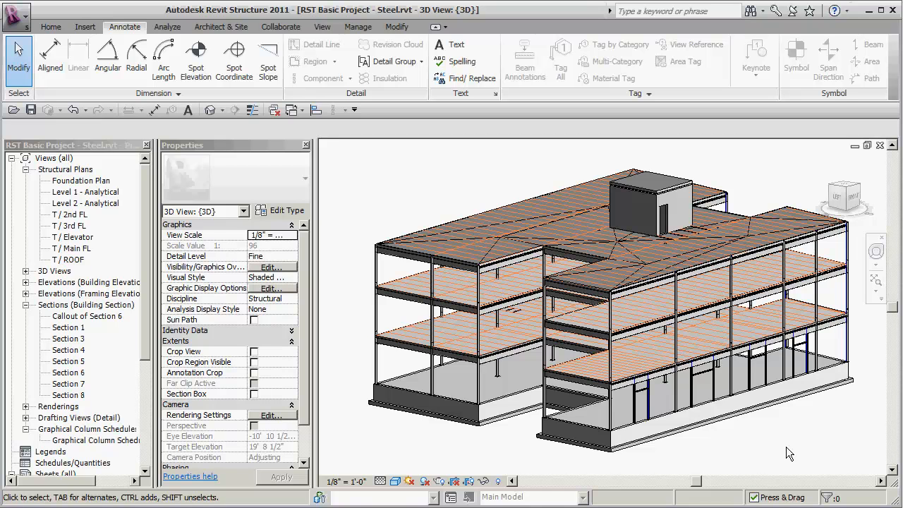
Orbit the steel-frame building model to a new viewing angle
left_click_drag(790, 452, 770, 454)
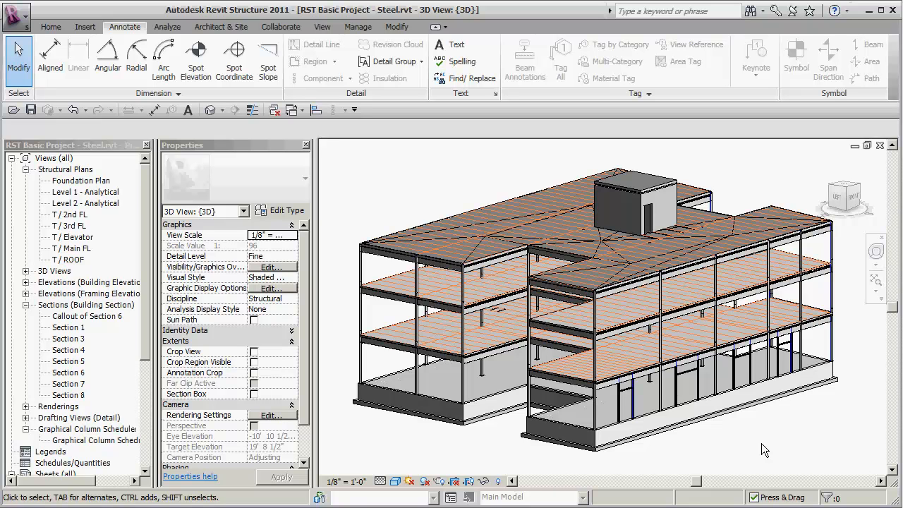
mouse_move(223, 251)
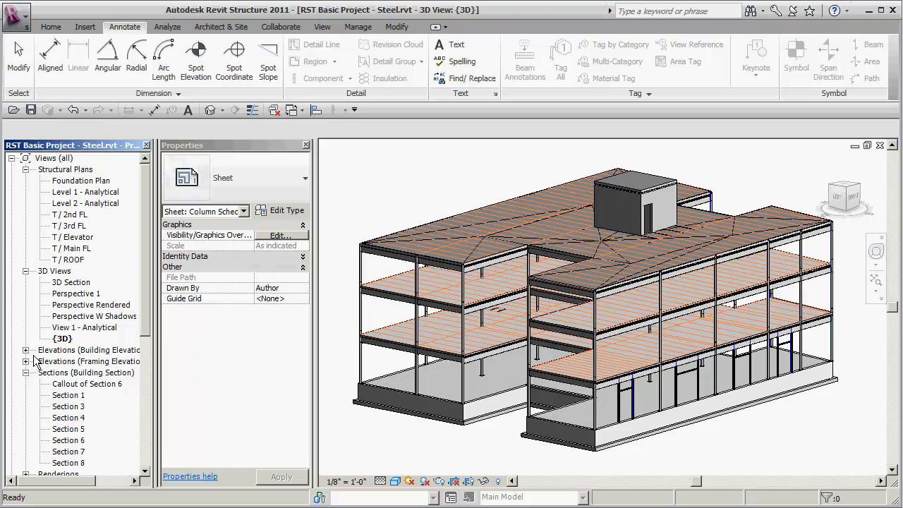
Expand the elevations list and bring up the Perspective Rendered view of the building
left_click(25, 350)
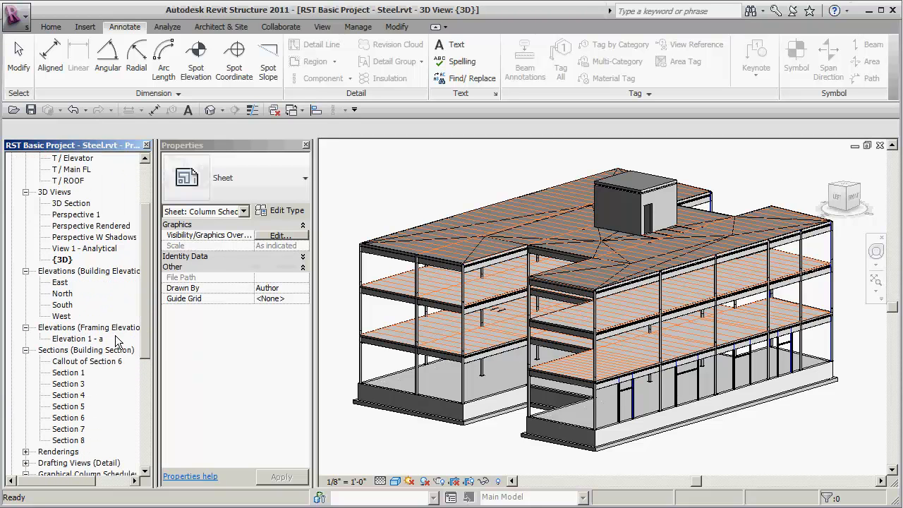
mouse_move(94, 369)
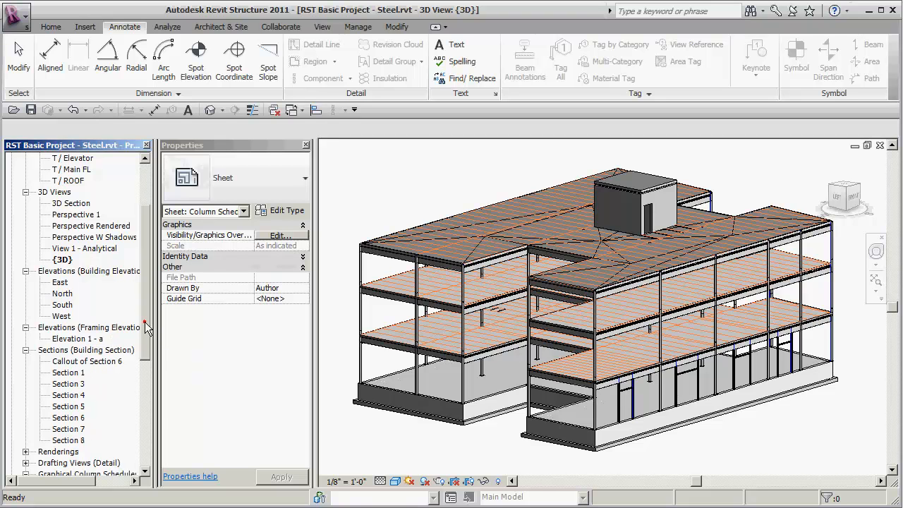
scroll("down", 3)
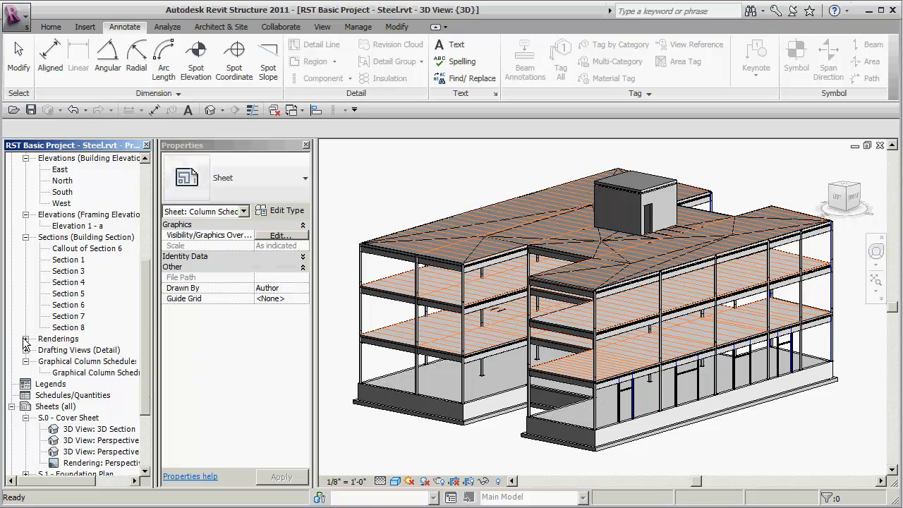
double_click(96, 350)
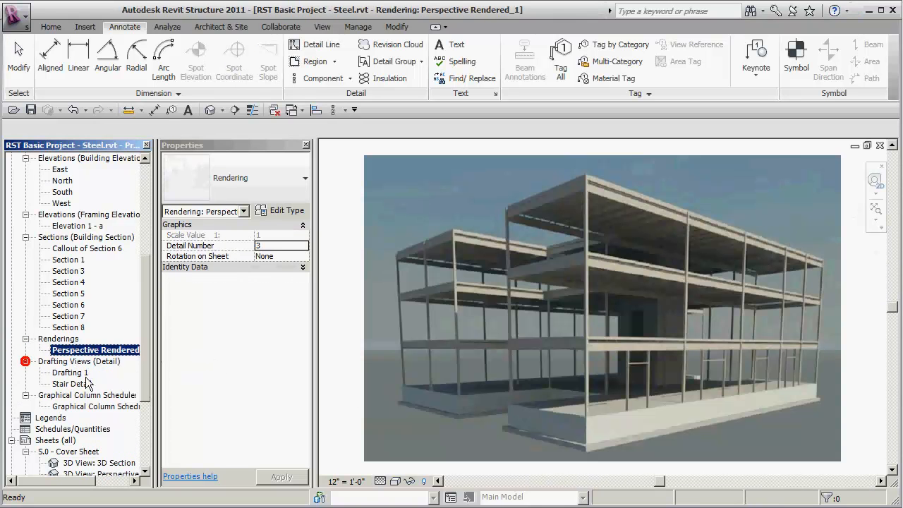
View Drafting 1, the Stair Detail and Graphical Column Schedule 1 in turn
double_click(70, 373)
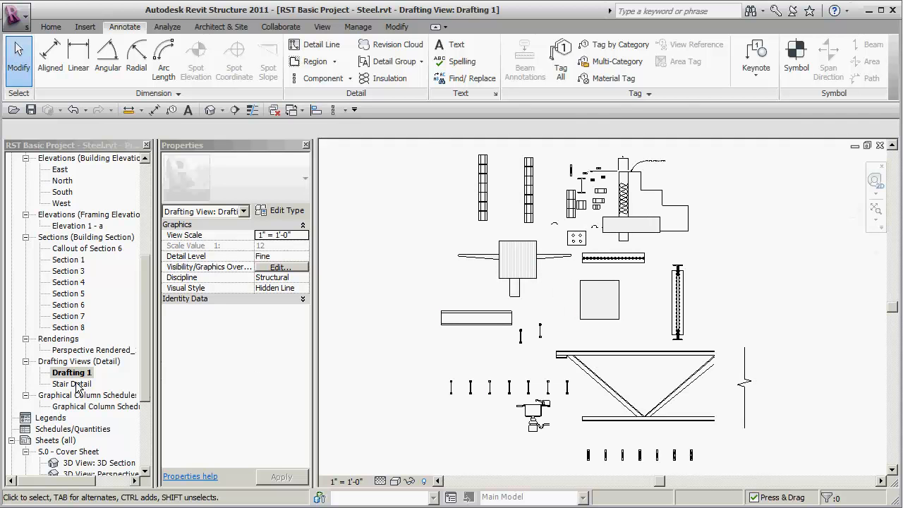
double_click(70, 384)
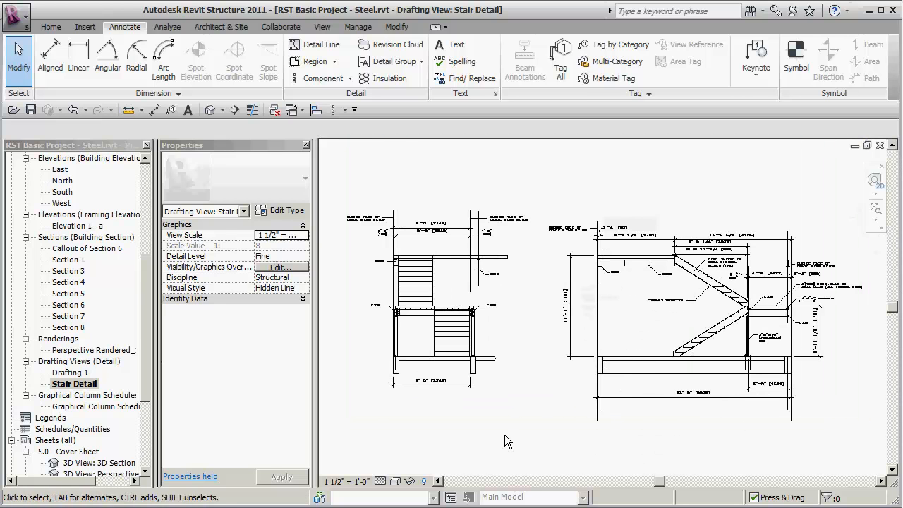
mouse_move(171, 416)
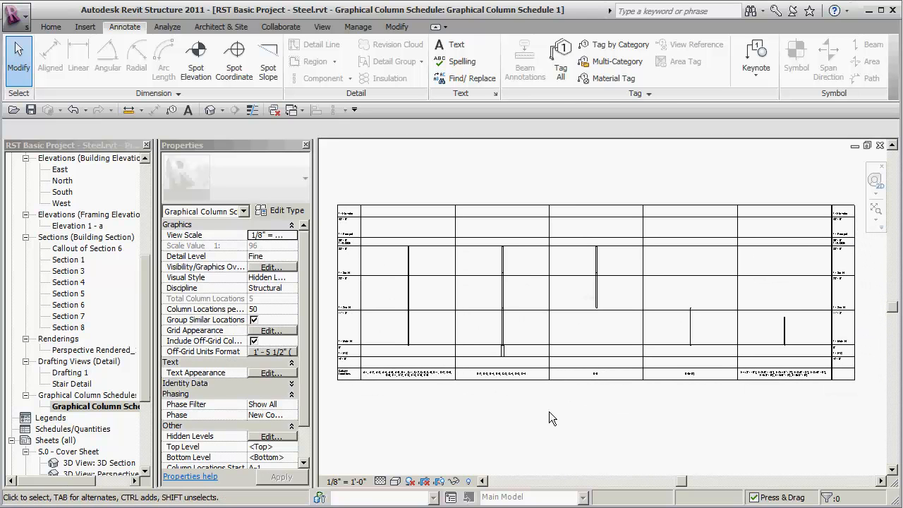
double_click(96, 407)
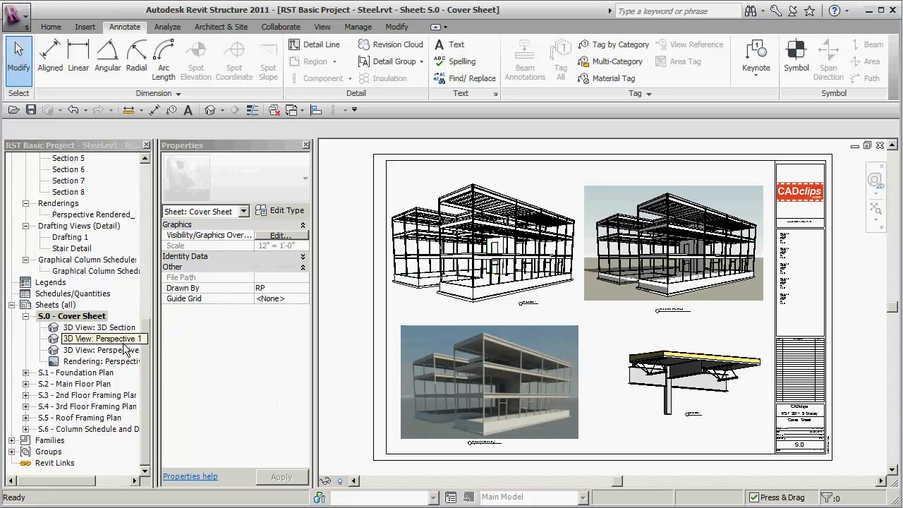
Step through the Foundation, Main Floor, 2nd Floor and next framing sheets to S.6 Column Schedule and Details
double_click(83, 373)
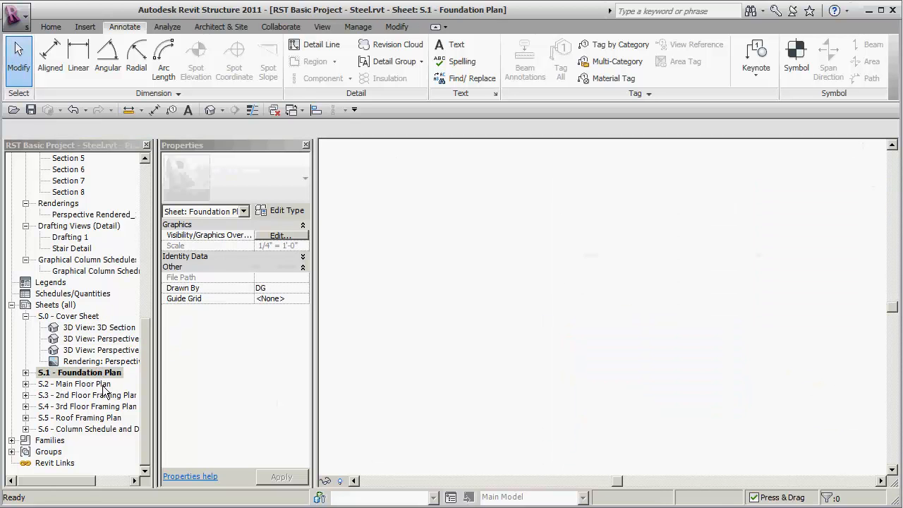
double_click(75, 384)
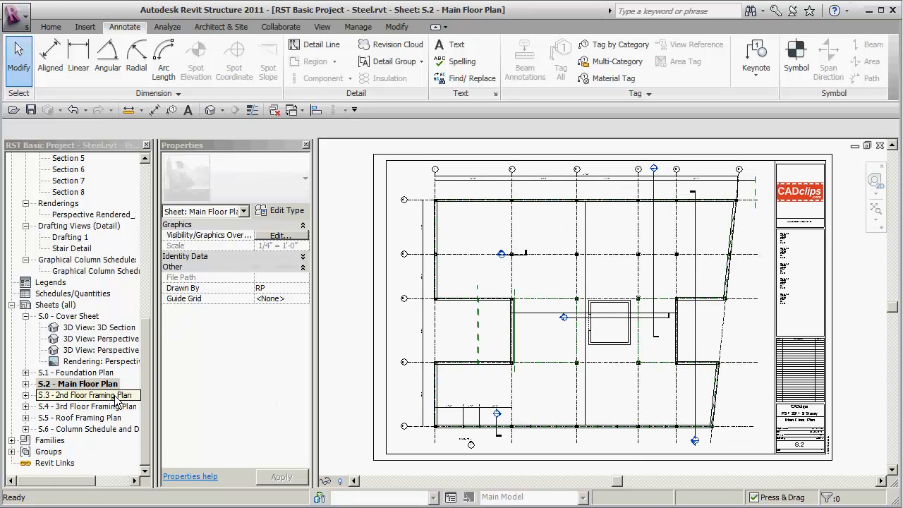
double_click(84, 395)
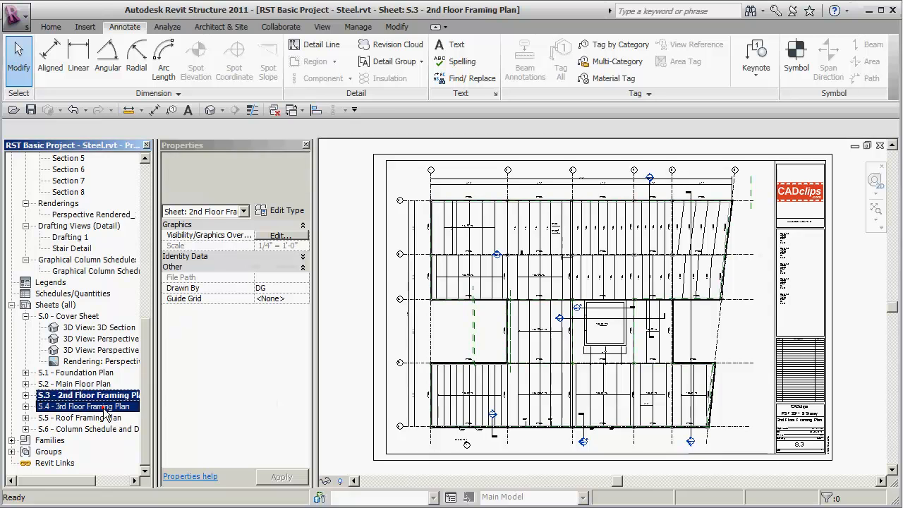
double_click(83, 417)
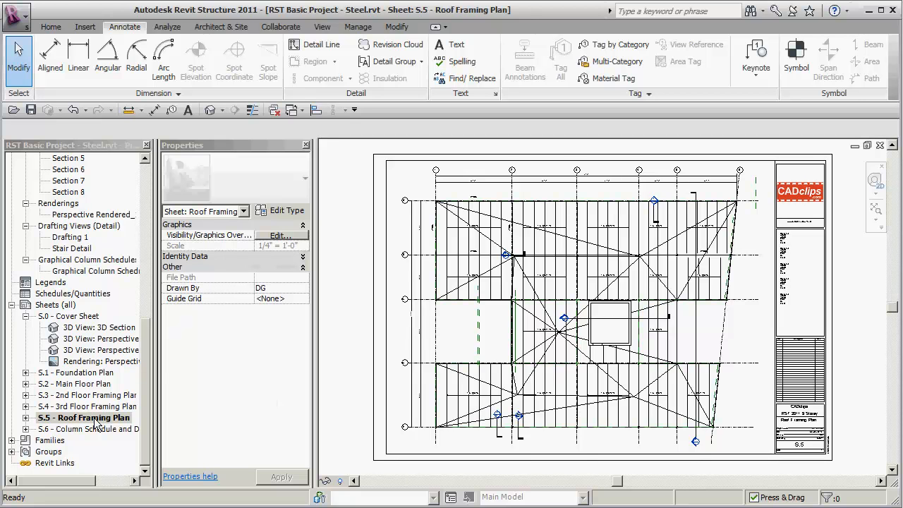
double_click(87, 429)
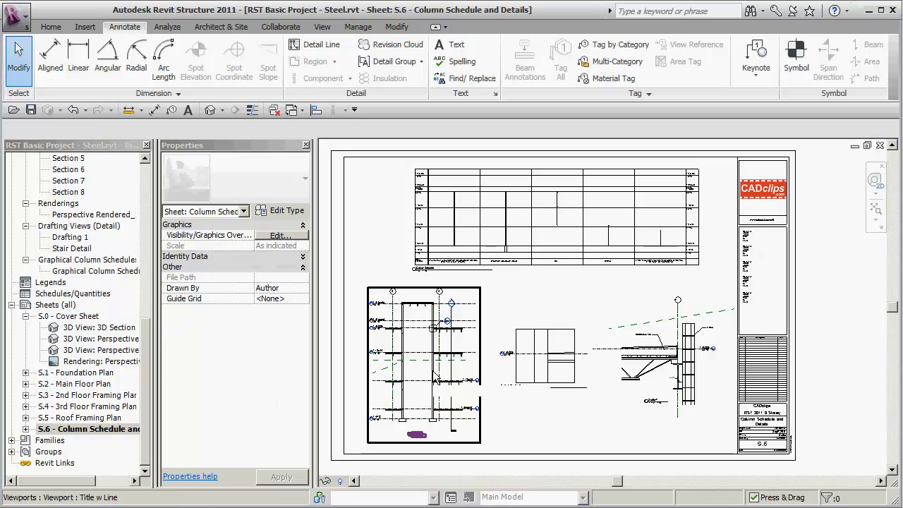
mouse_move(443, 337)
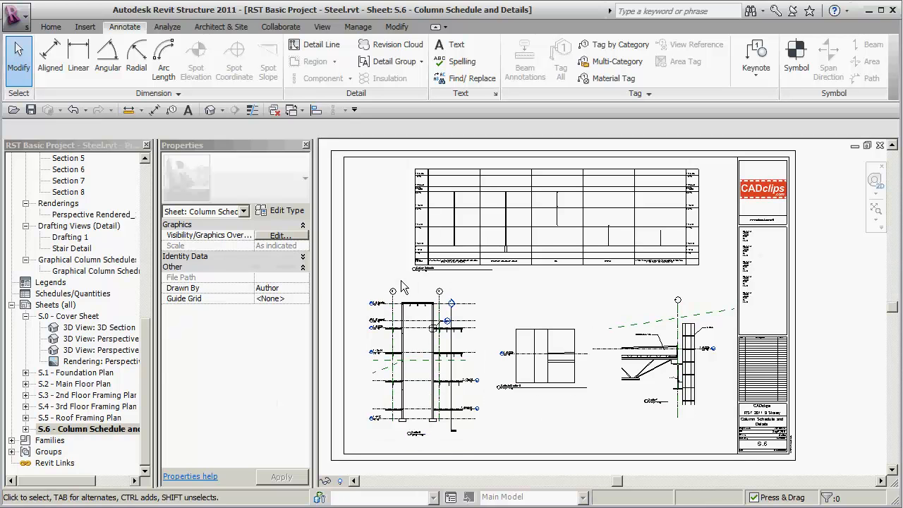
mouse_move(815, 292)
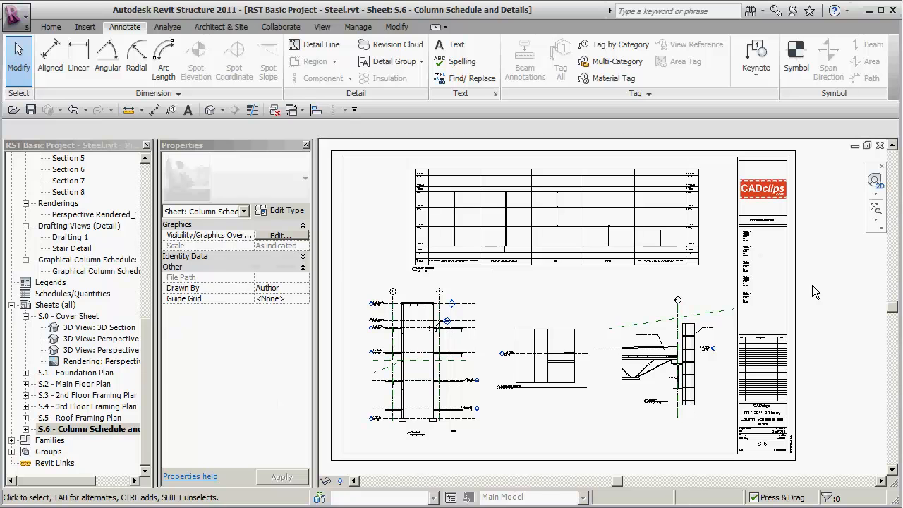
mouse_move(821, 303)
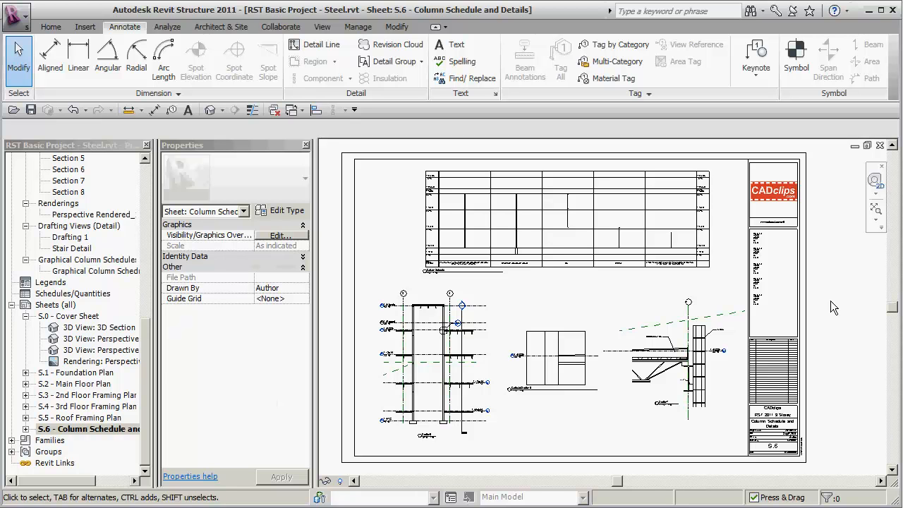
mouse_move(173, 336)
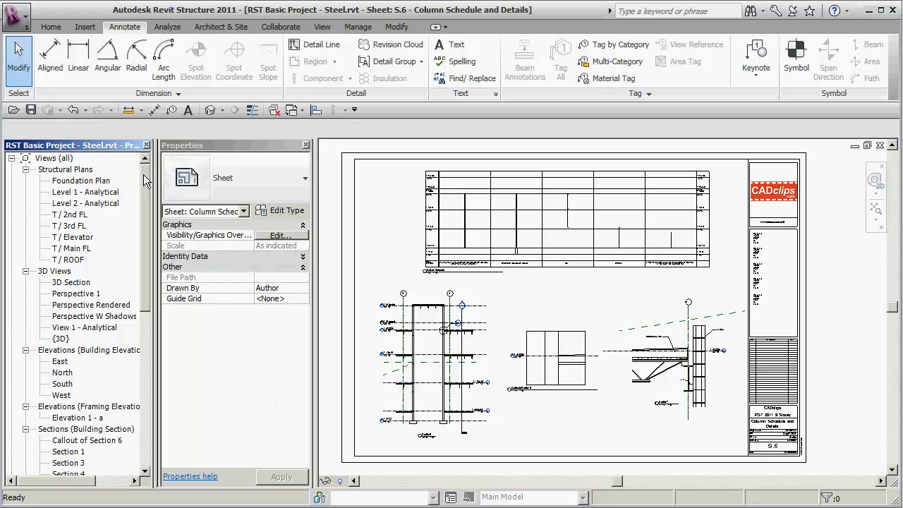
mouse_move(404, 288)
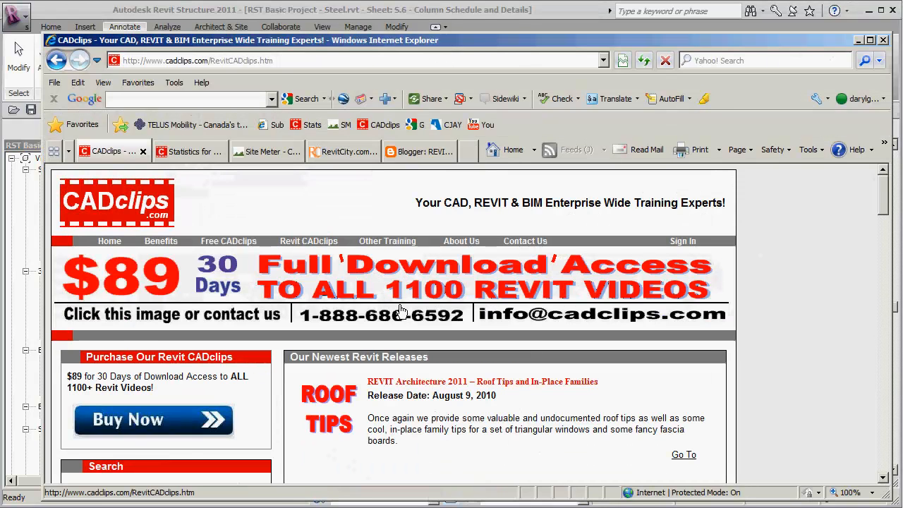
Expand the Revit Structure 2010 and 2009 lesson groups and view the Column Schedules & More page
scroll("down", 3)
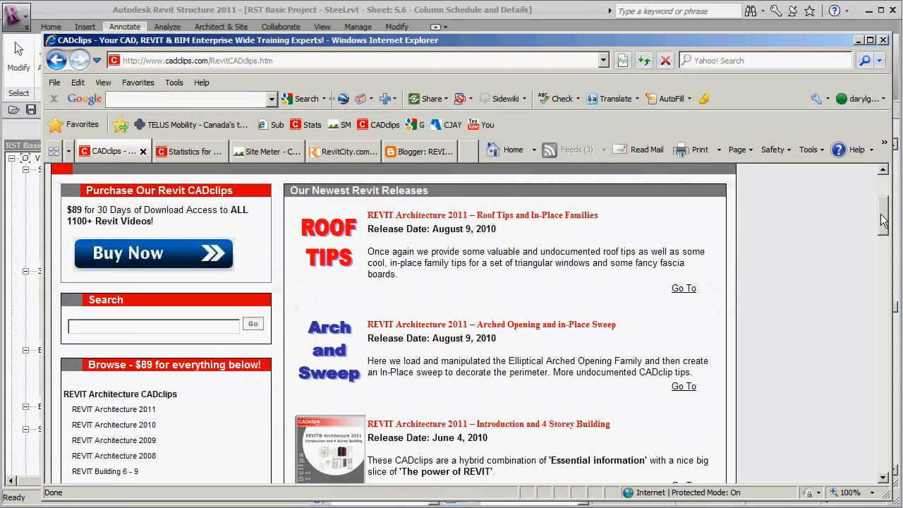
scroll("down", 3)
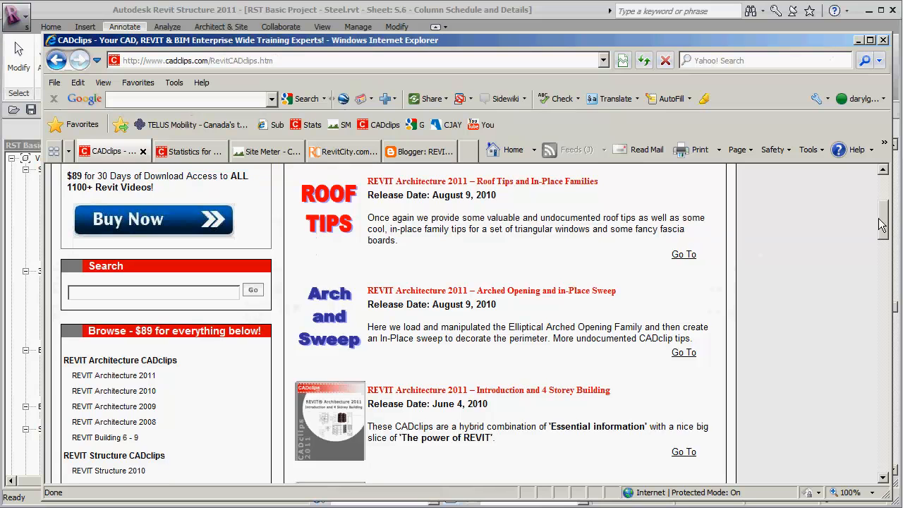
scroll("down", 3)
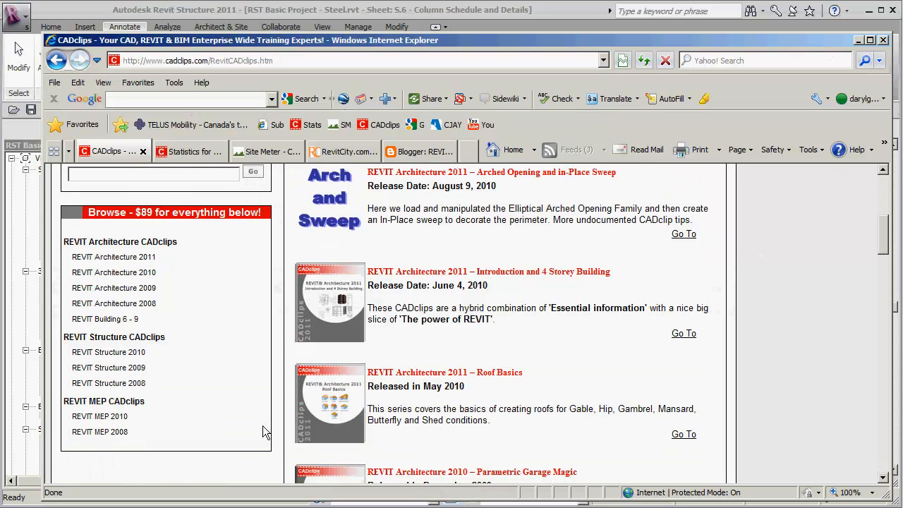
mouse_move(191, 375)
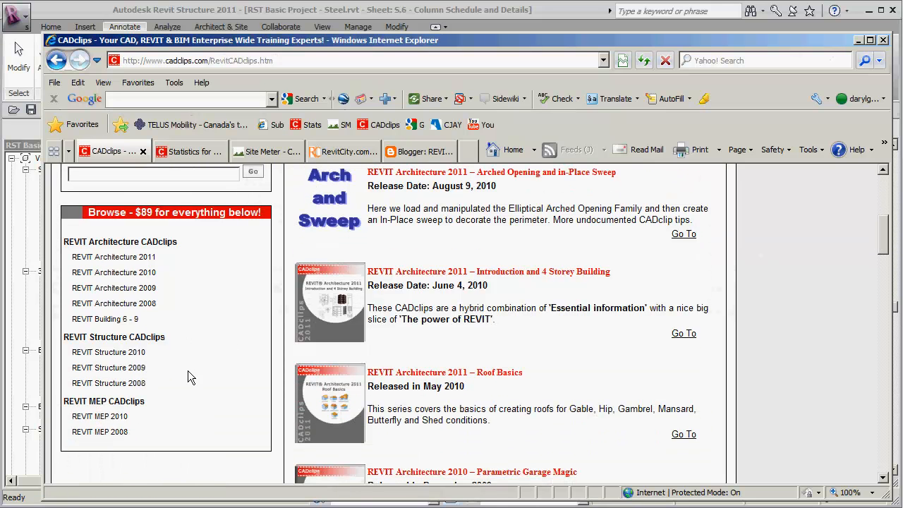
left_click(107, 353)
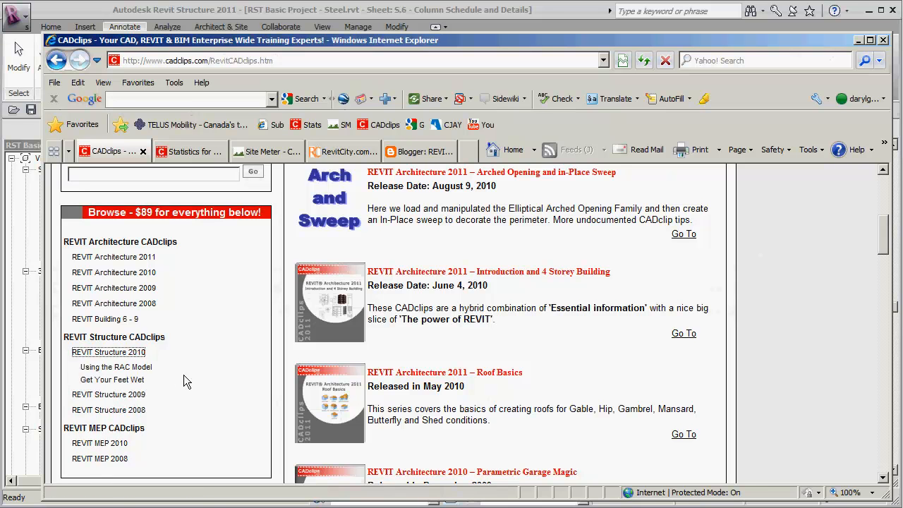
left_click(109, 393)
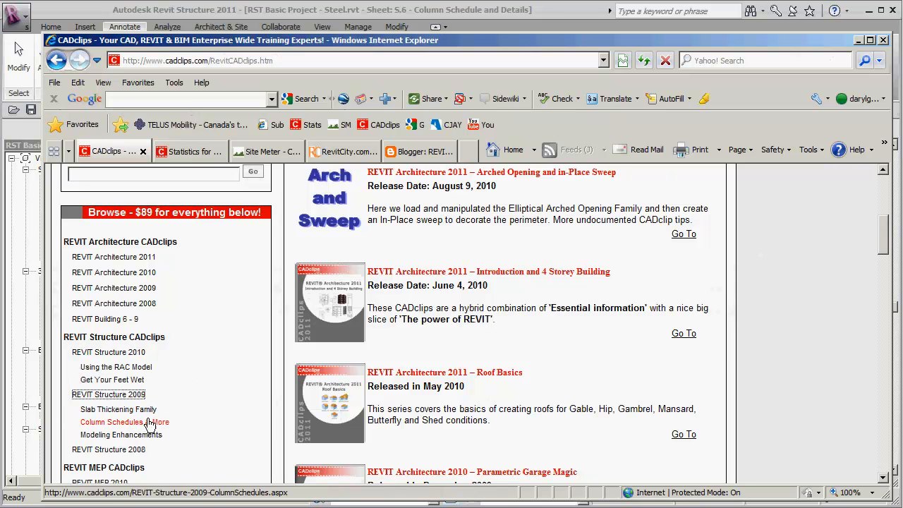
left_click(115, 422)
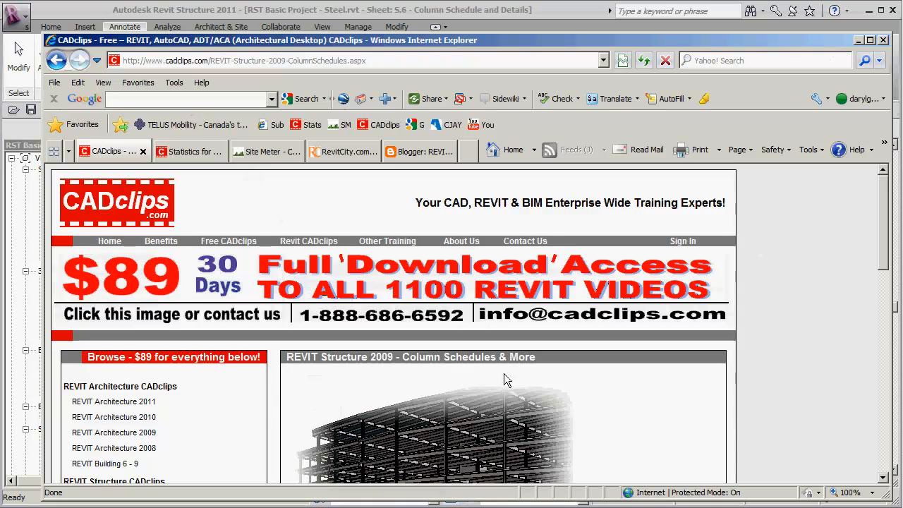
Expand the Revit Structure 2008 group and bring up its Updates page
scroll("down", 3)
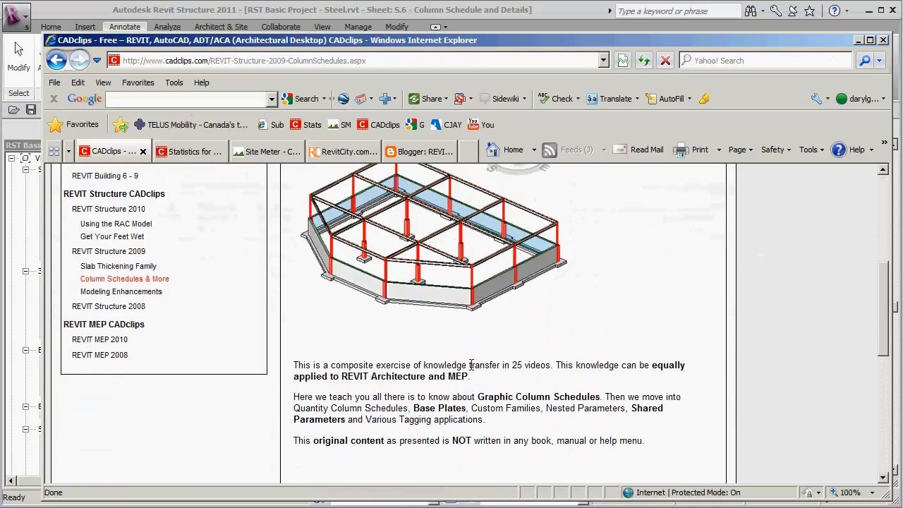
left_click(107, 304)
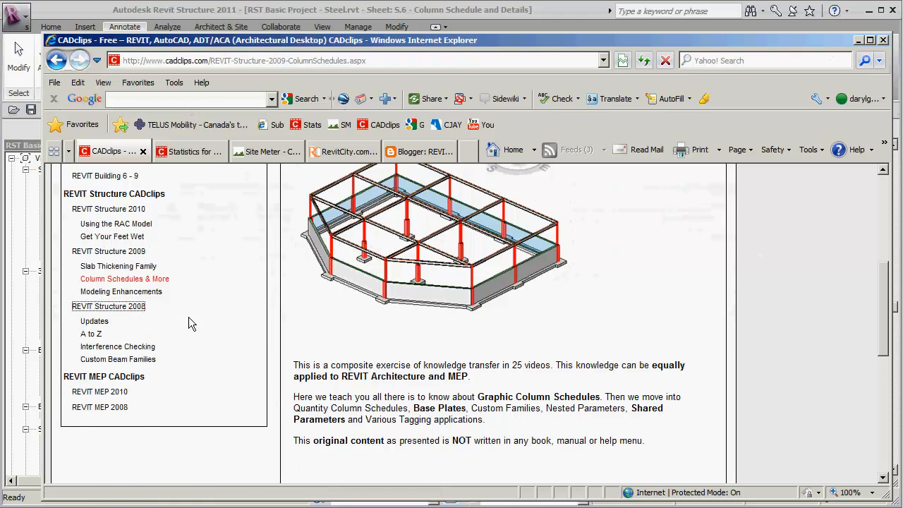
left_click(93, 322)
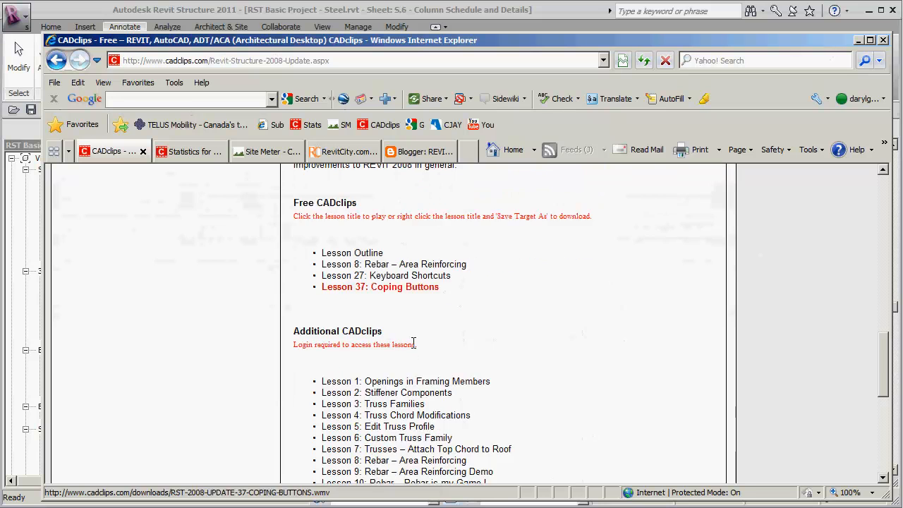
Scroll through the Additional CADclips lesson list for Revit Structure 2008
scroll("down", 3)
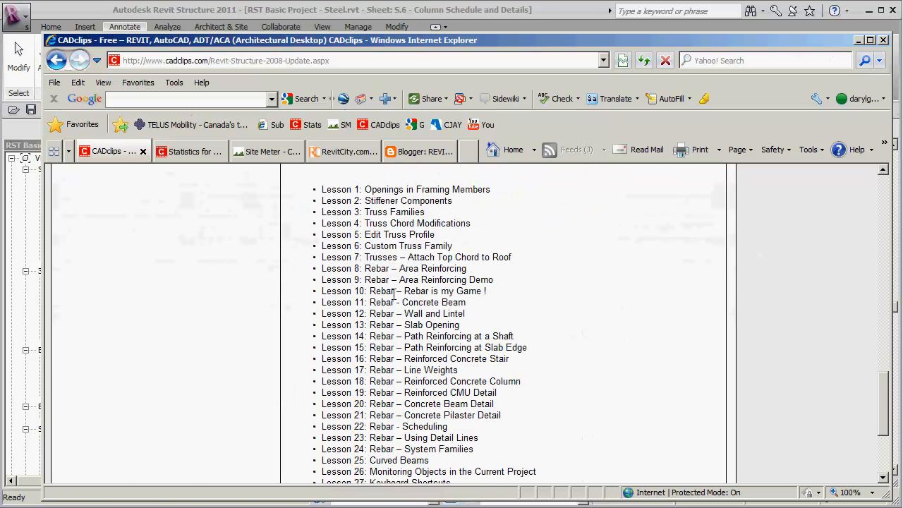
mouse_move(449, 408)
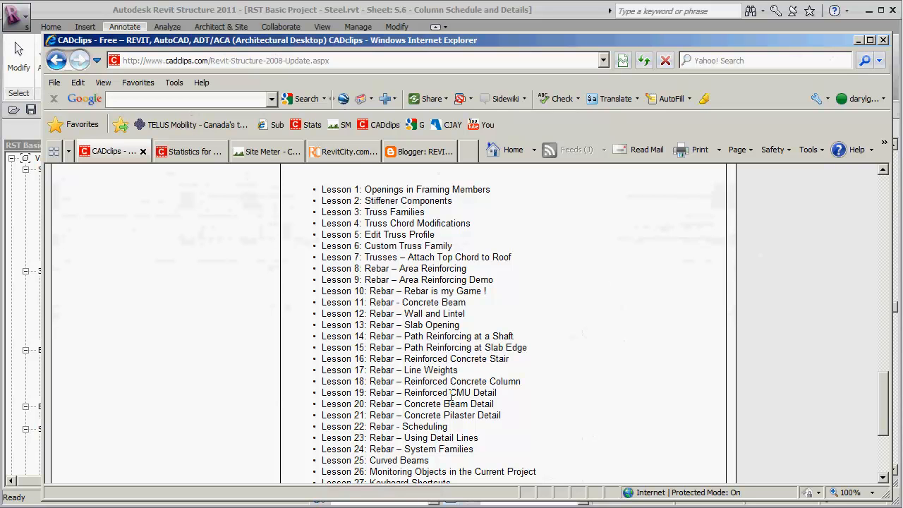
scroll("down", 3)
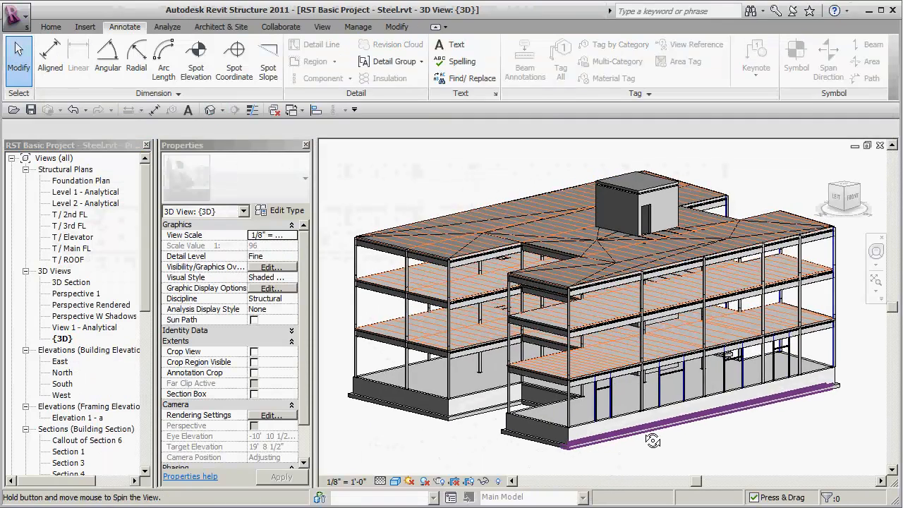
Orbit the building model around and tilt it to see the framing from below
left_click_drag(652, 440, 647, 443)
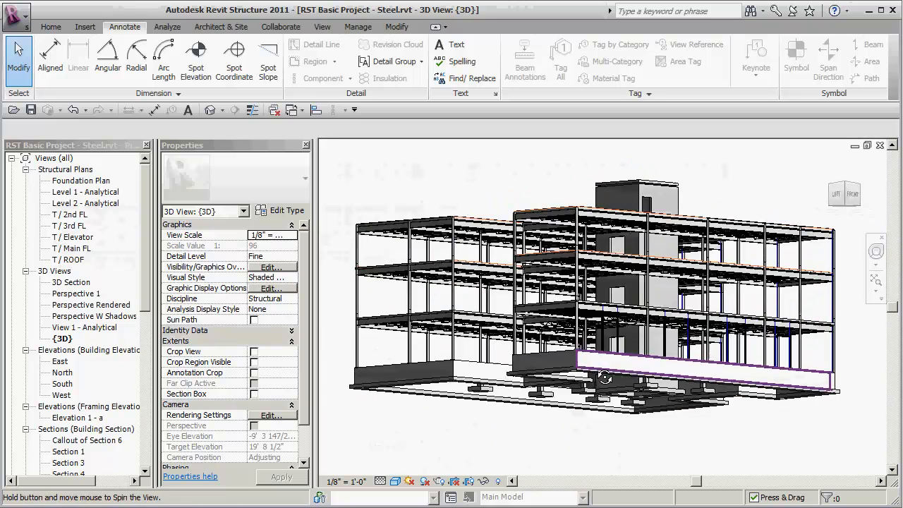
left_click_drag(604, 375, 666, 404)
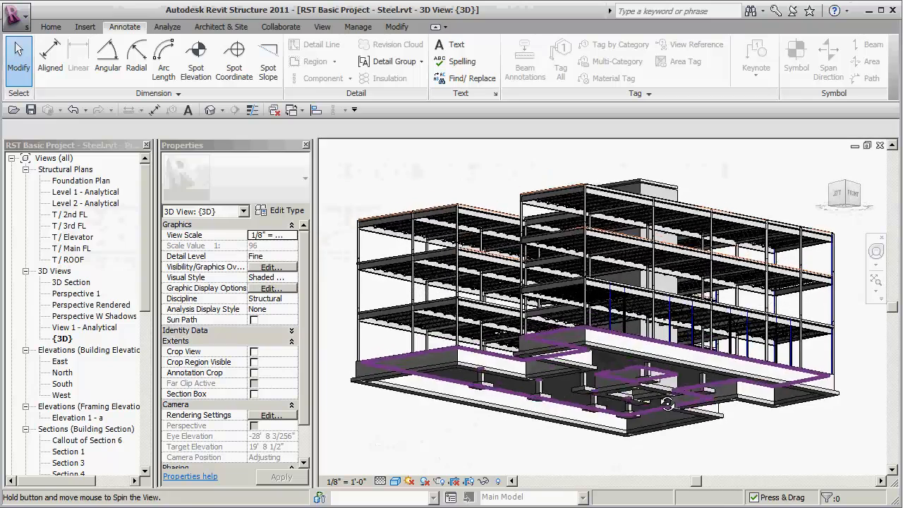